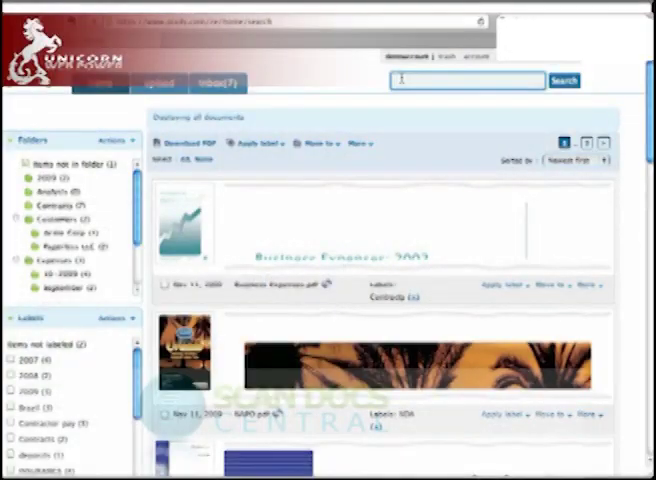
Step: Search the library for 'invoice' and go to the multiple-file upload page
type("invoice")
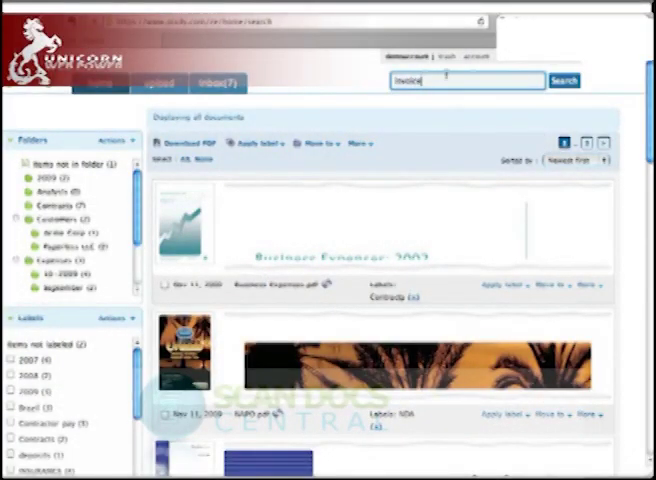
left_click(564, 80)
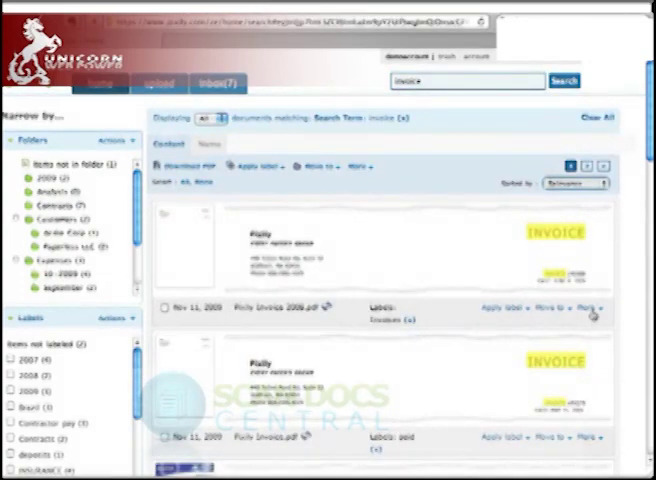
left_click(584, 308)
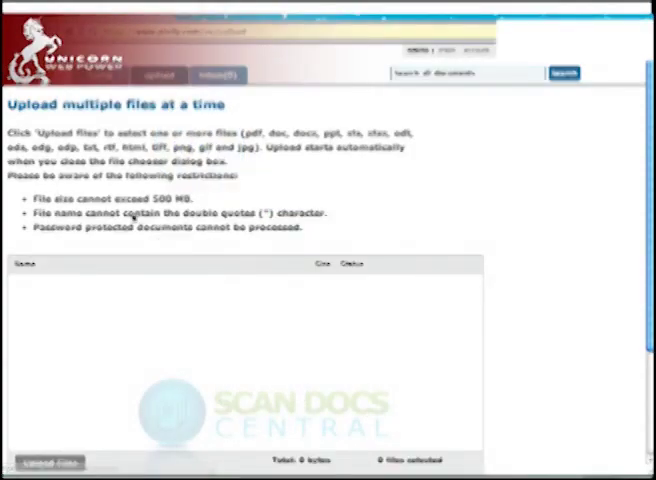
Step: Choose several PDF and Word files from the computer and confirm them for upload
left_click(48, 462)
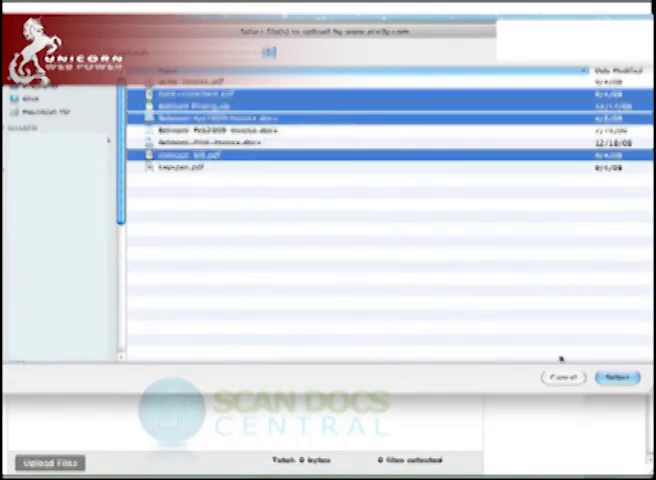
left_click(616, 376)
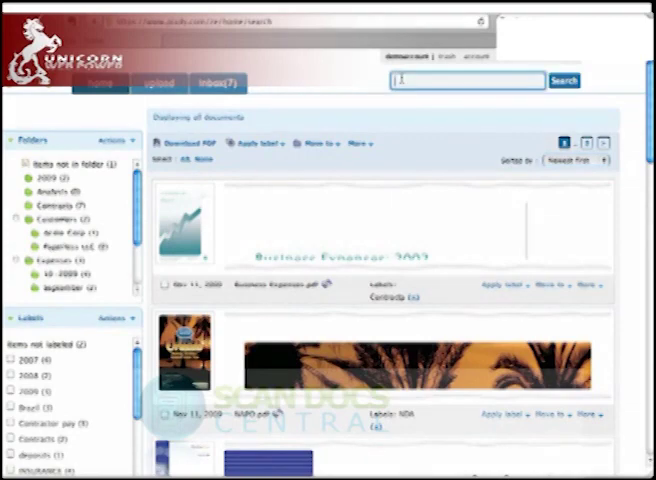
Step: Search for 'invoice' again and show the More actions menu on the first result
type("invoice")
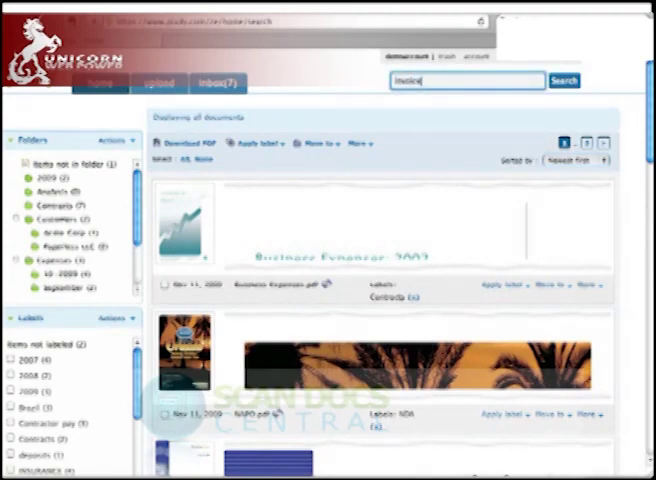
left_click(564, 80)
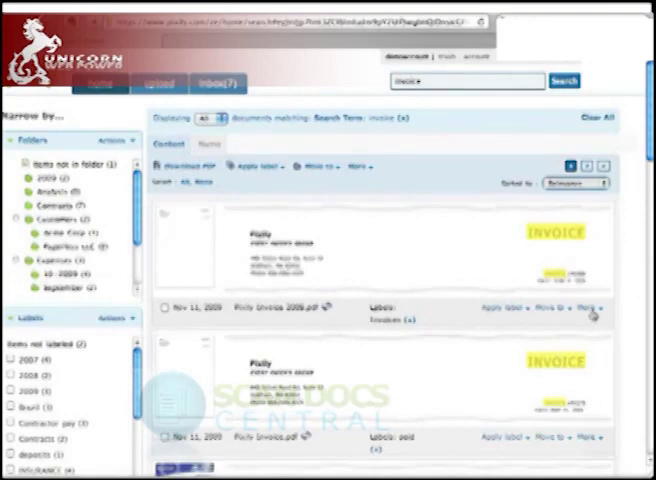
left_click(588, 306)
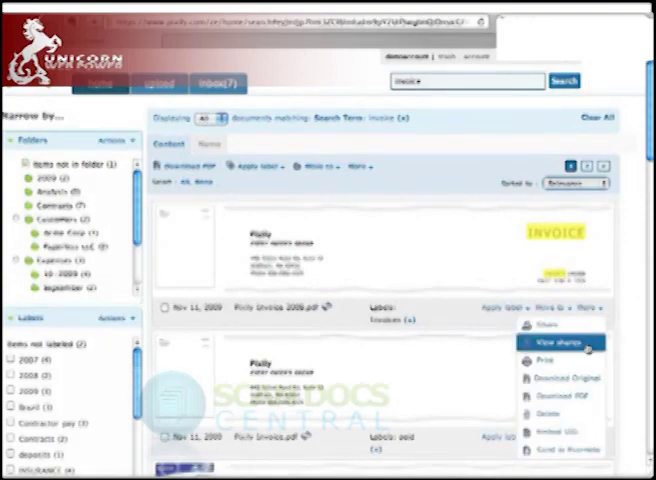